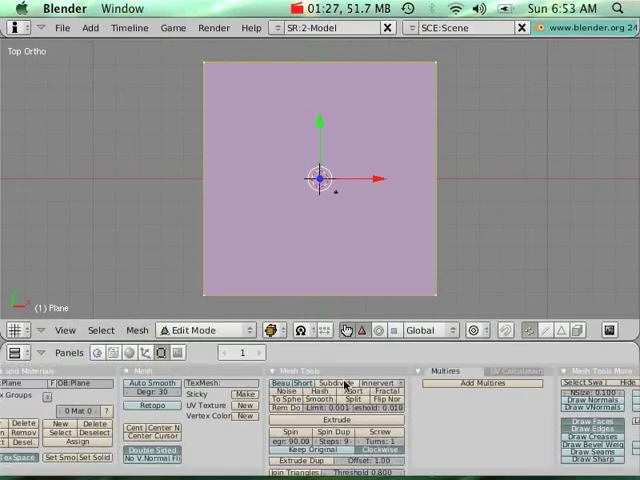
# Subdivide the plane mesh repeatedly in Edit Mode into a dense vertex grid.
pyautogui.click(340, 383)
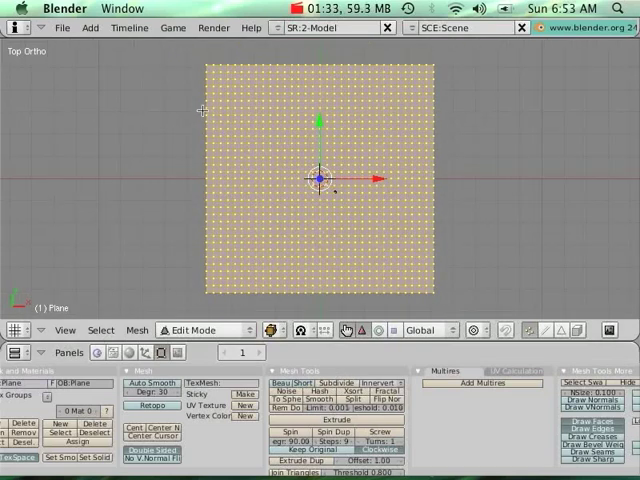
pyautogui.click(200, 330)
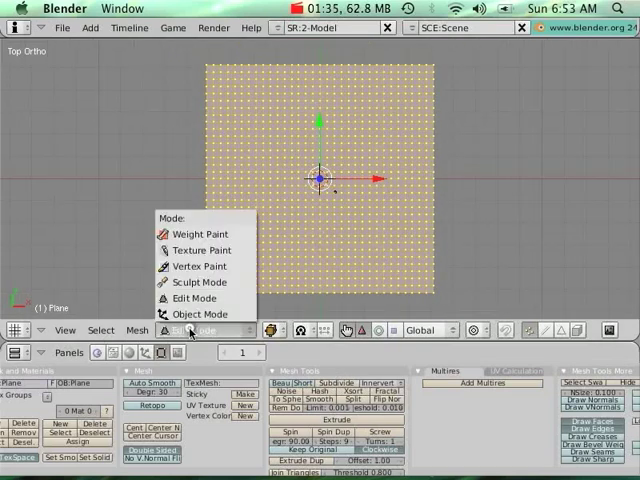
# In Sculpt Mode, inflate the plane's outer edges into a rim with the full-strength Inflate brush.
pyautogui.click(196, 283)
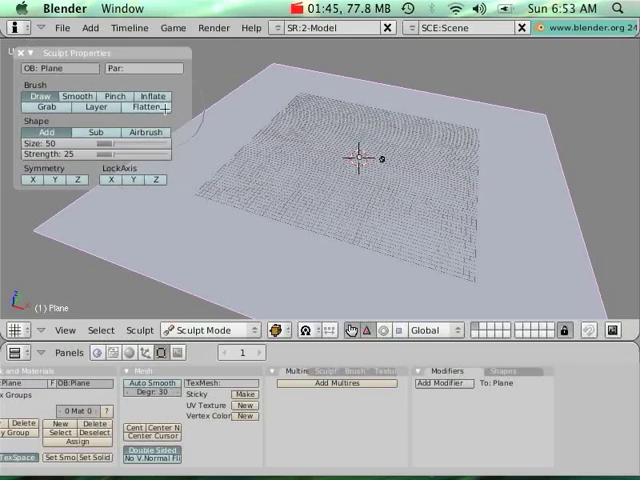
pyautogui.click(151, 81)
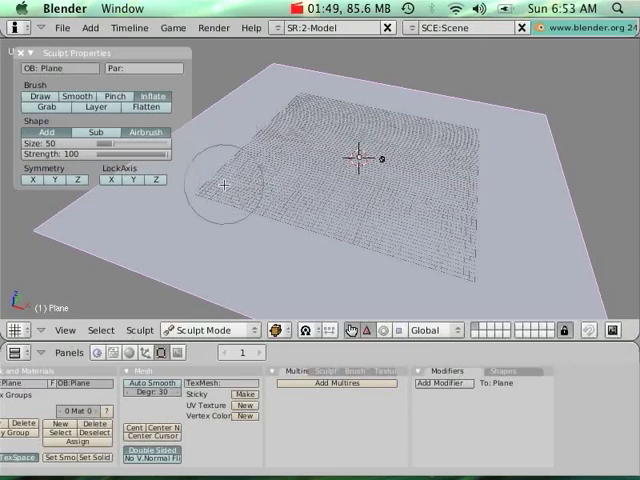
pyautogui.moveTo(224, 186); pyautogui.dragTo(257, 209)
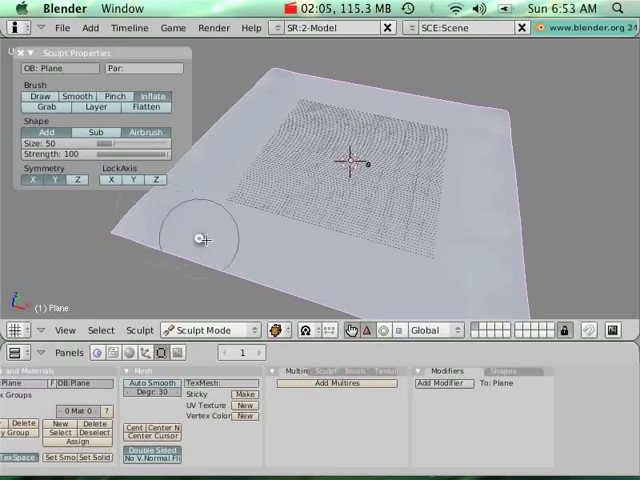
pyautogui.moveTo(320, 257)
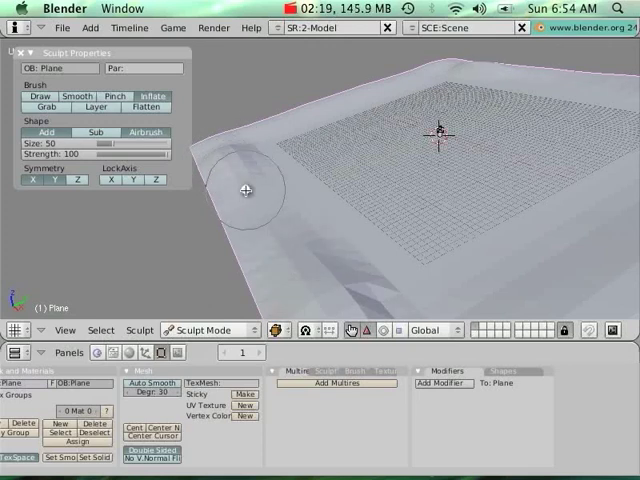
pyautogui.moveTo(260, 213)
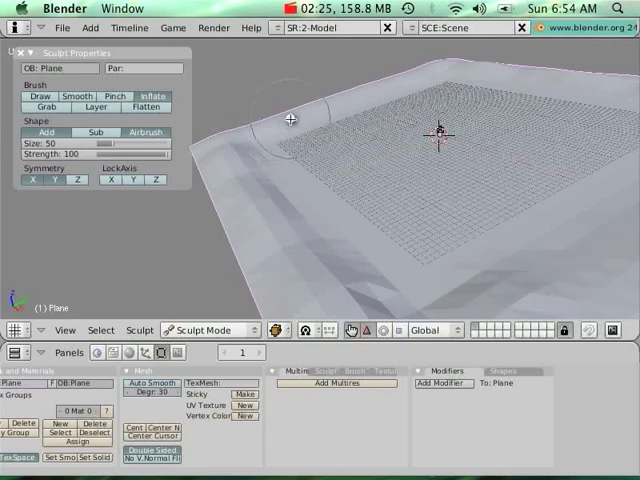
pyautogui.moveTo(363, 93)
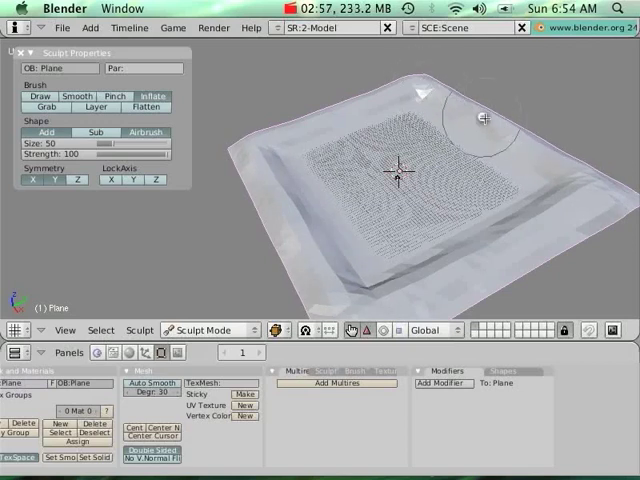
pyautogui.moveTo(546, 162)
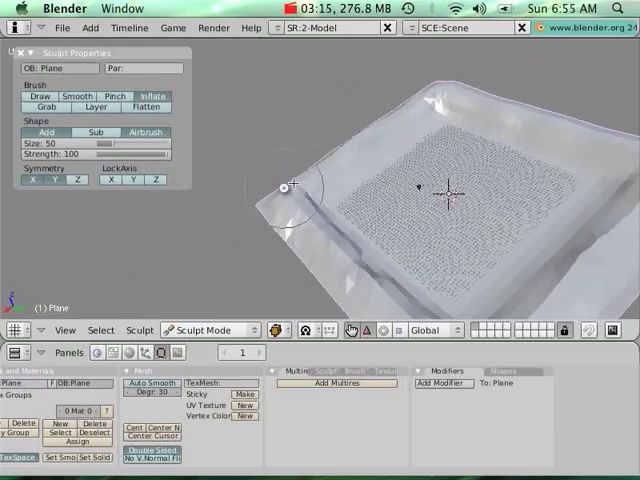
pyautogui.moveTo(407, 108)
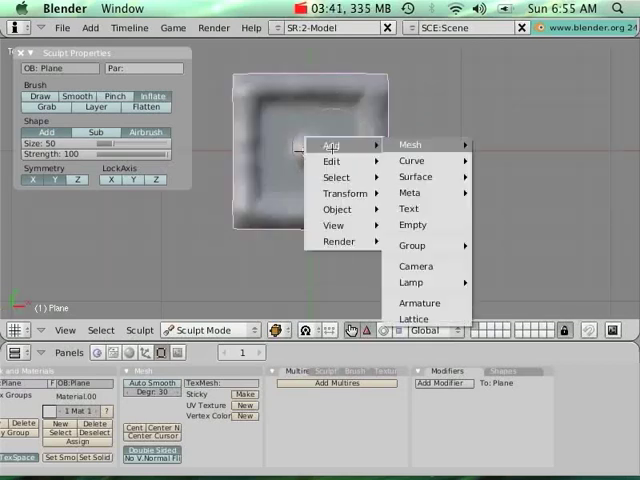
pyautogui.moveTo(415, 282)
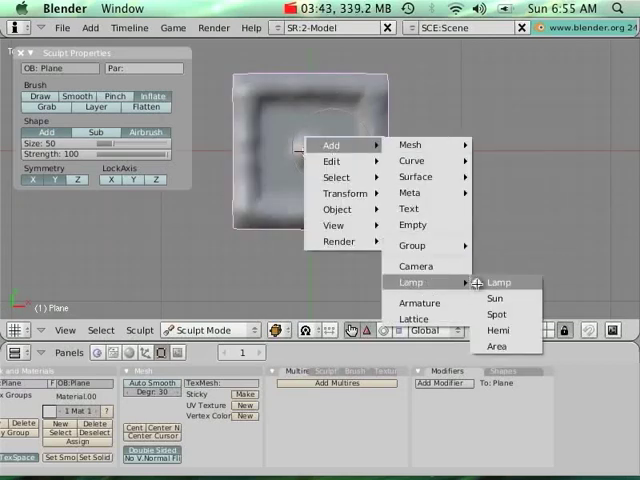
# Add a Lamp above the terrain via the Space toolbox Add > Lamp menu.
pyautogui.click(499, 282)
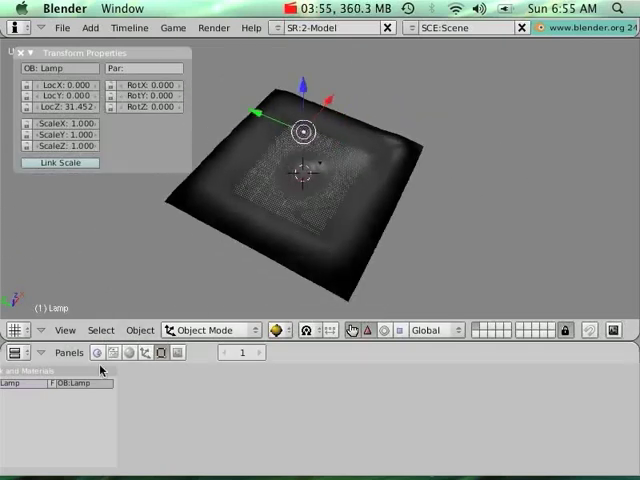
# Raise the lamp's Energy in the Lamp buttons to brighten the terrain.
pyautogui.click(129, 352)
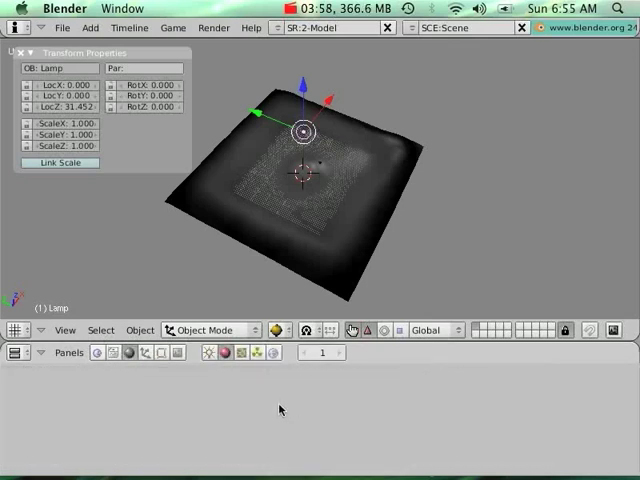
pyautogui.click(209, 352)
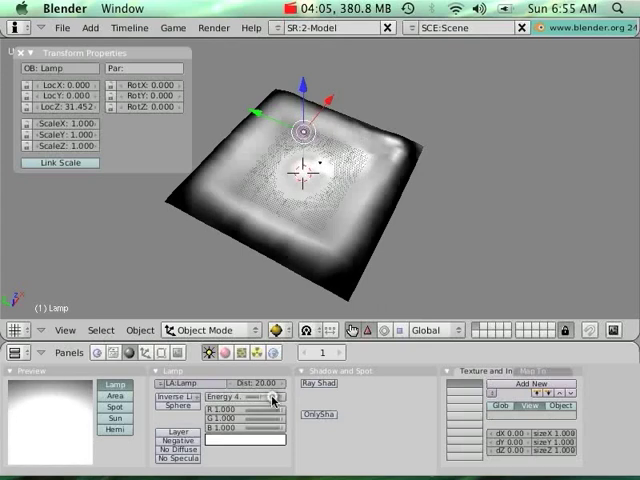
pyautogui.moveTo(300, 130); pyautogui.dragTo(300, 105)
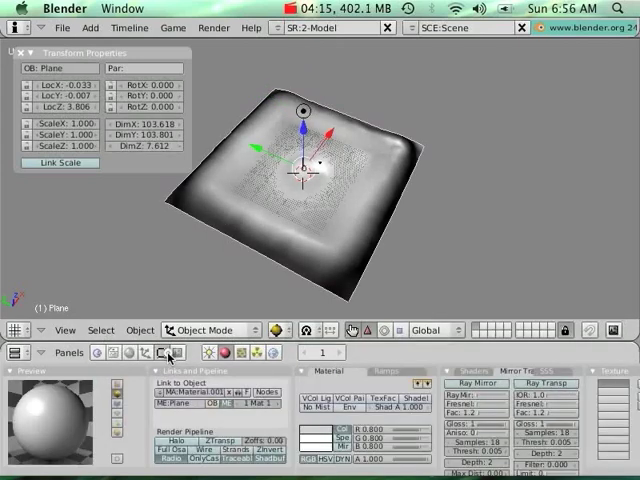
# Add a new Vertex Color layer to the plane from the Mesh panel.
pyautogui.click(159, 352)
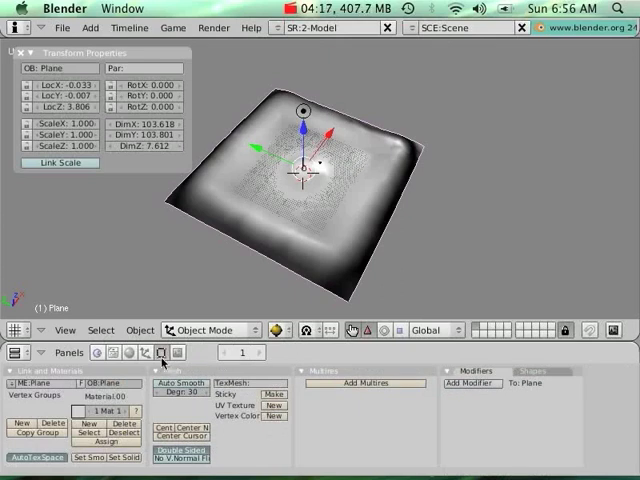
pyautogui.click(268, 405)
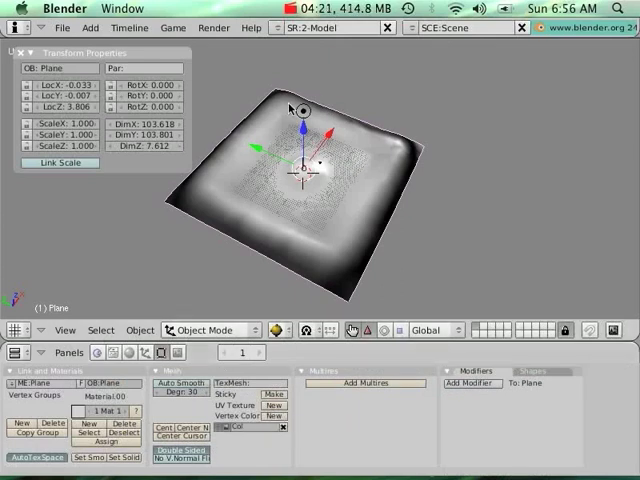
pyautogui.moveTo(354, 263)
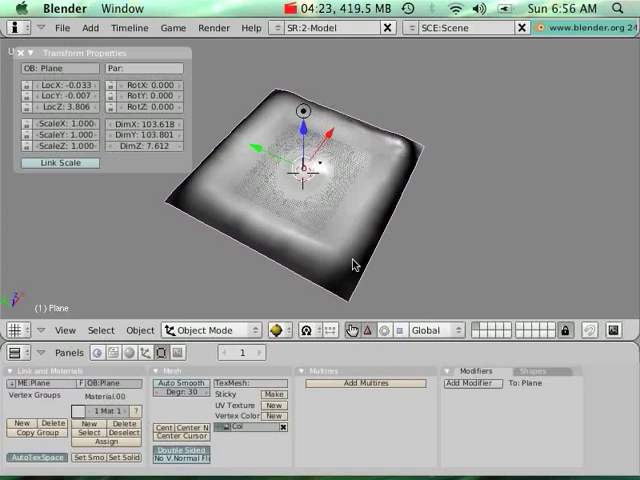
pyautogui.moveTo(308, 116)
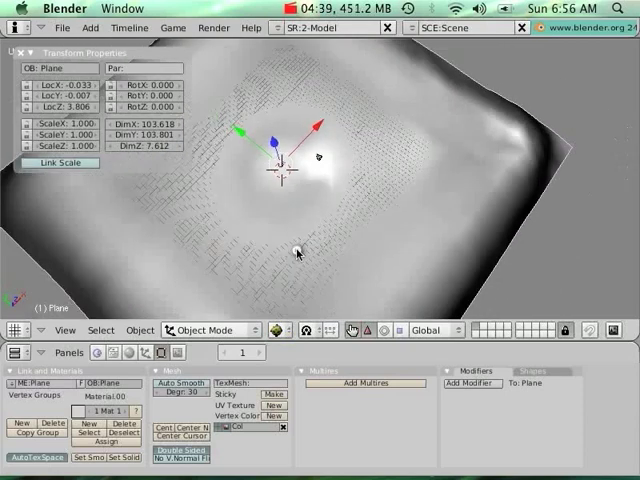
pyautogui.moveTo(297, 253); pyautogui.dragTo(397, 265)
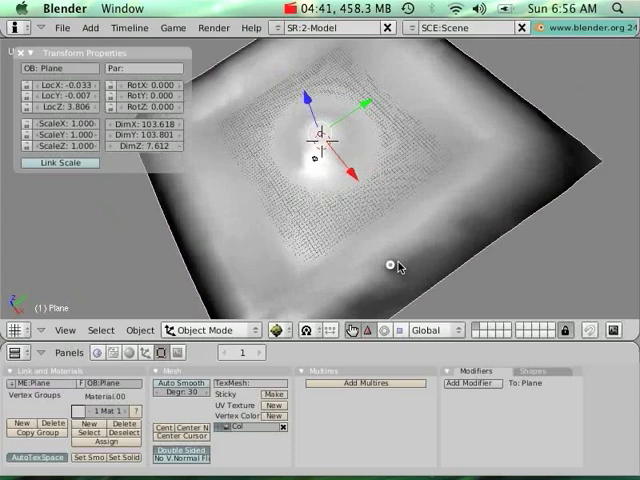
pyautogui.moveTo(395, 265); pyautogui.dragTo(385, 260)
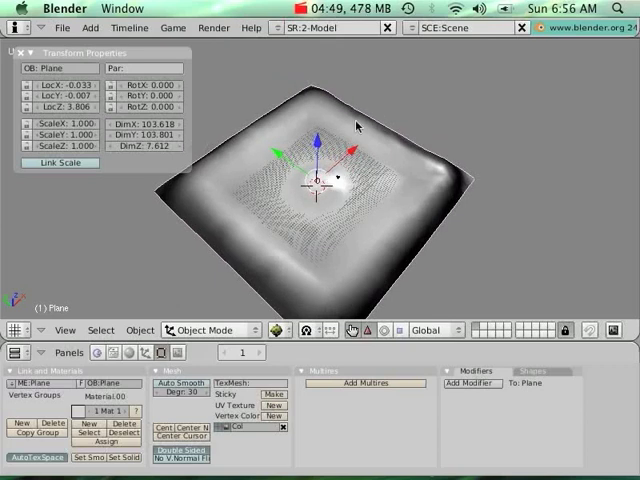
pyautogui.moveTo(327, 194)
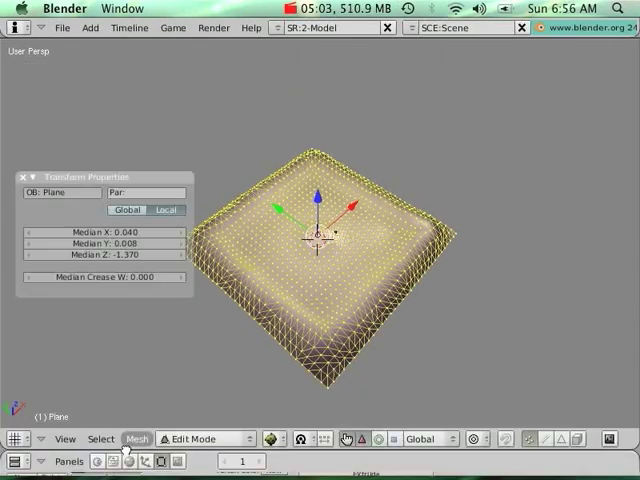
# Run the Poly Reducer script on the terrain with Poly Reduce 0.5 and Triangulate.
pyautogui.click(136, 438)
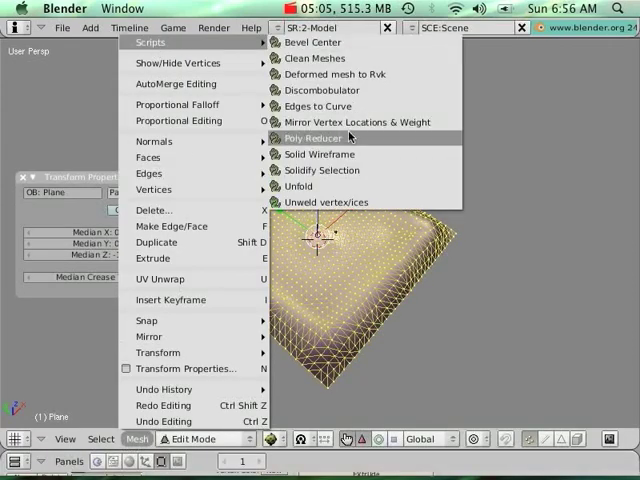
pyautogui.click(313, 138)
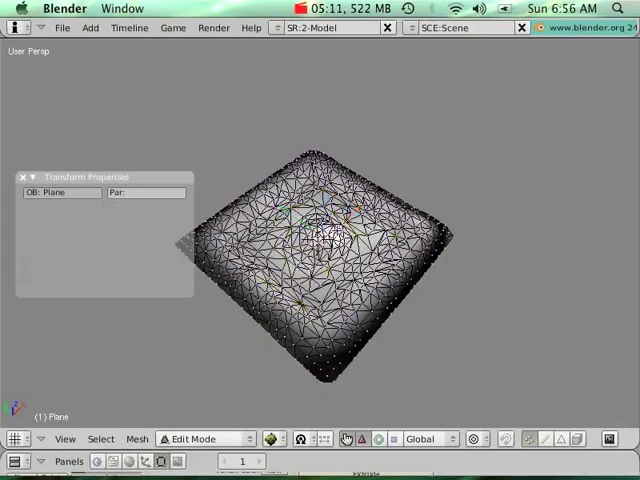
pyautogui.click(135, 438)
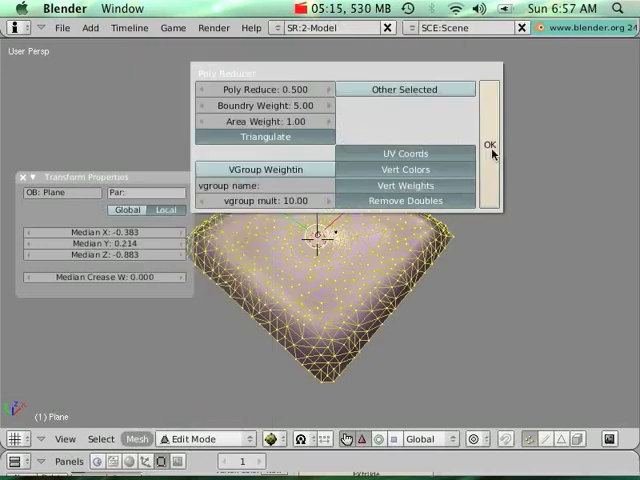
pyautogui.click(490, 145)
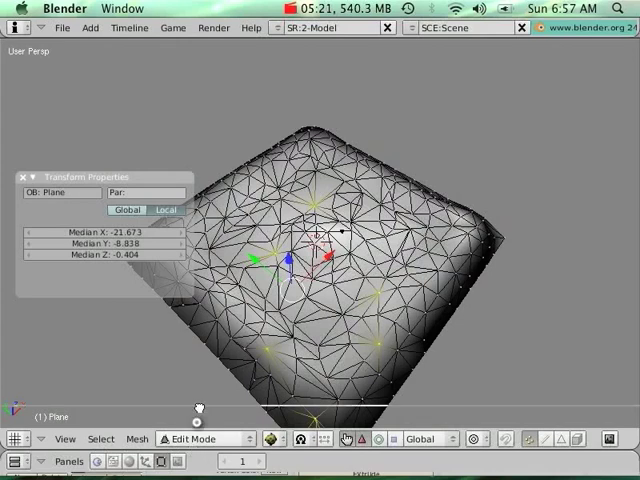
pyautogui.click(210, 439)
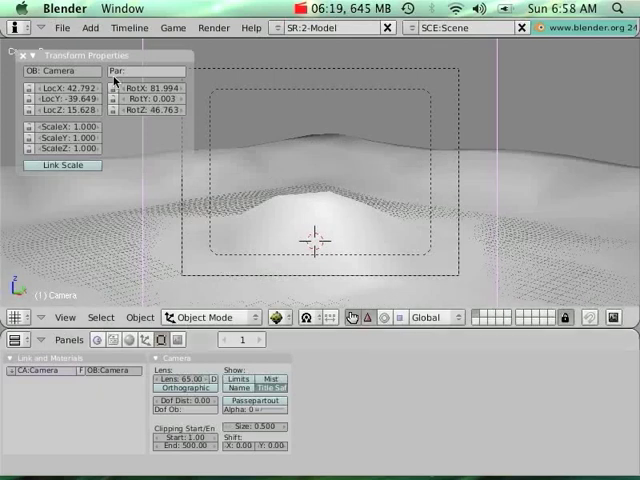
pyautogui.moveTo(438, 95)
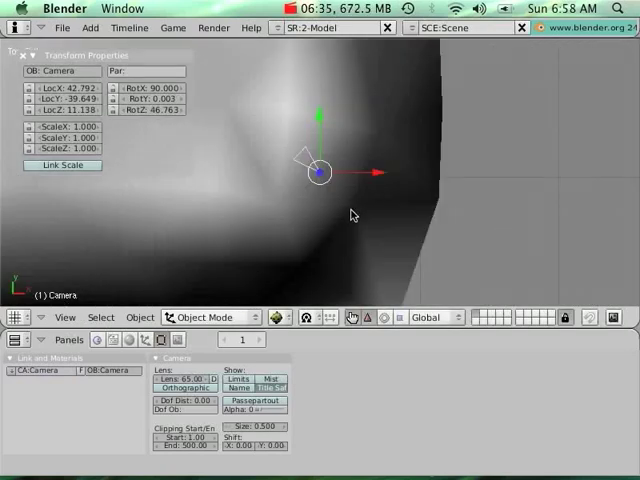
# Orbit the view to check the camera sitting just above the terrain.
pyautogui.moveTo(315, 170); pyautogui.dragTo(295, 170)
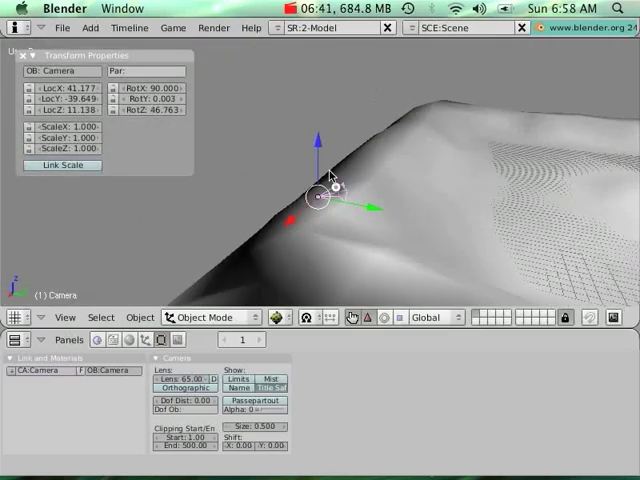
pyautogui.moveTo(330, 180); pyautogui.dragTo(265, 160)
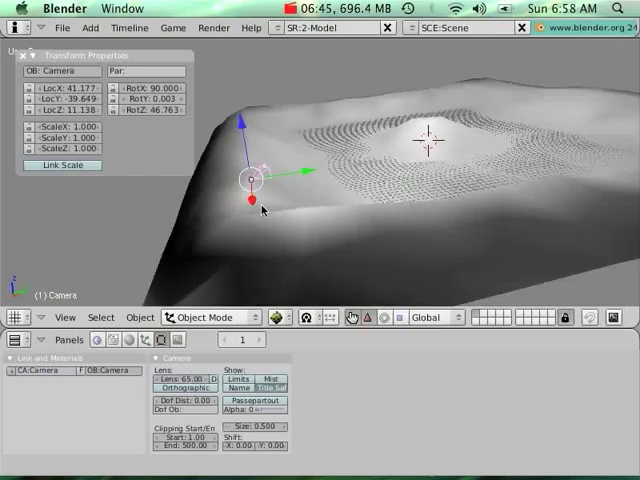
pyautogui.moveTo(305, 223)
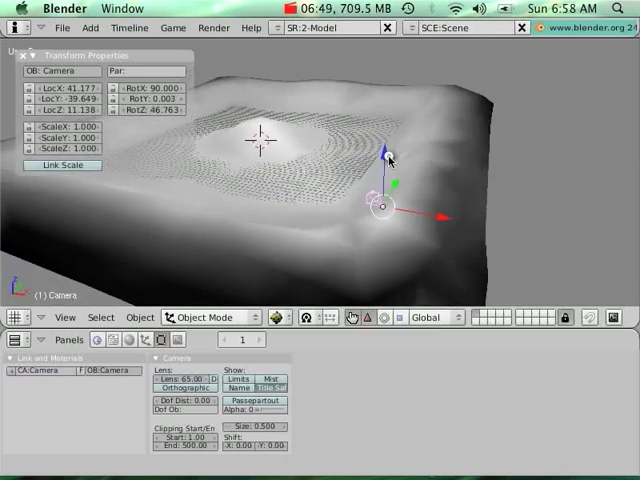
# Switch to the 5-Scripting screen and open sio2_exporter_v1.2.py.
pyautogui.click(268, 28)
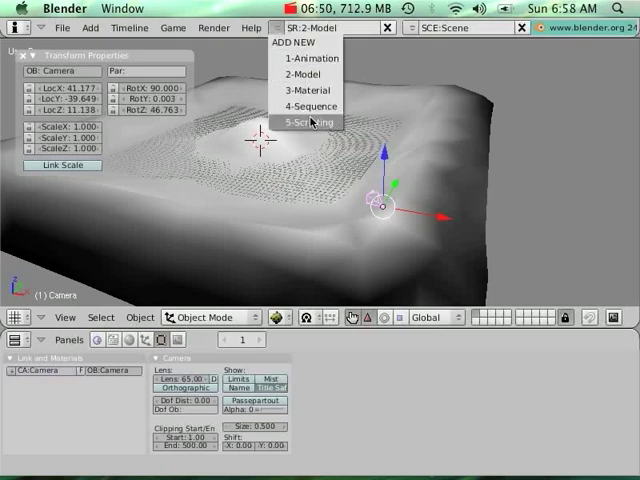
pyautogui.click(309, 121)
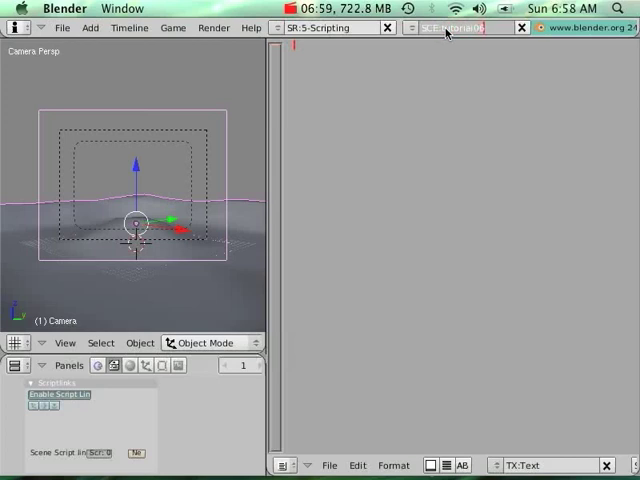
pyautogui.click(330, 465)
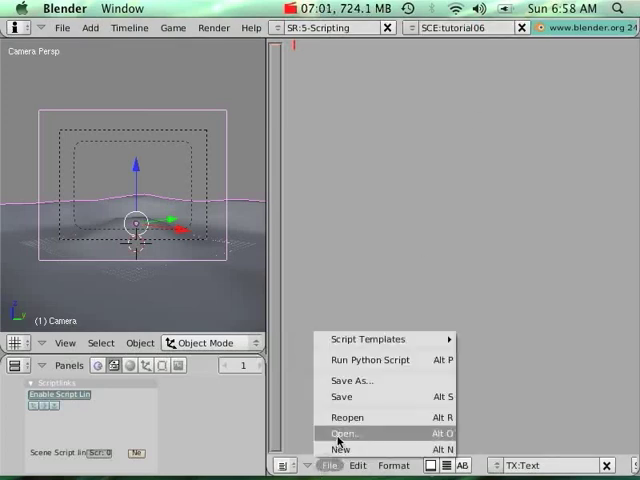
pyautogui.click(344, 433)
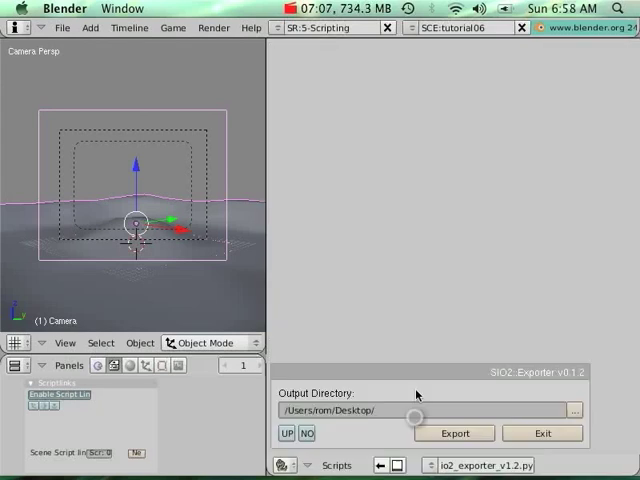
# Set the exporter output to SIO2_SDK_v1.2/data and export the tutorial06 scene.
pyautogui.click(573, 406)
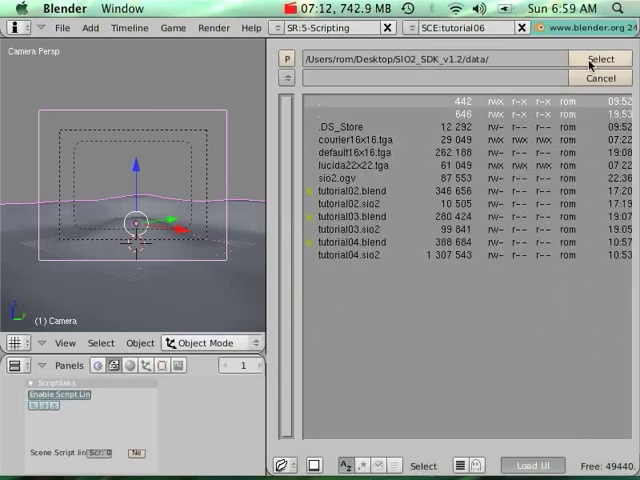
pyautogui.click(599, 56)
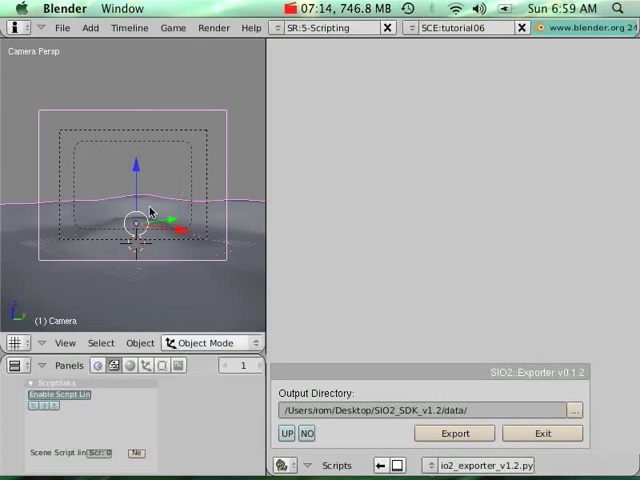
pyautogui.click(454, 433)
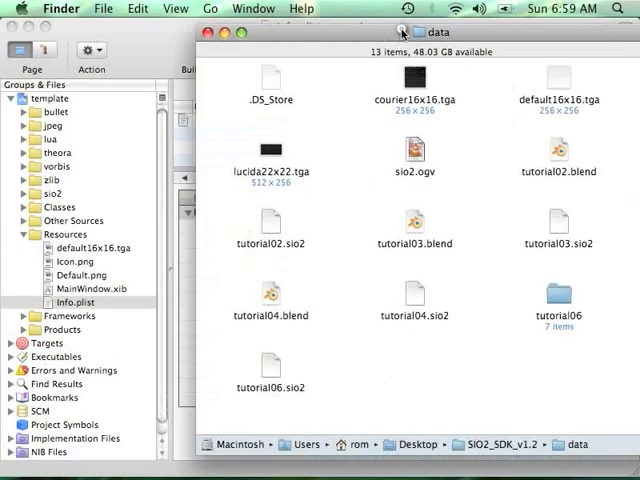
pyautogui.click(277, 365)
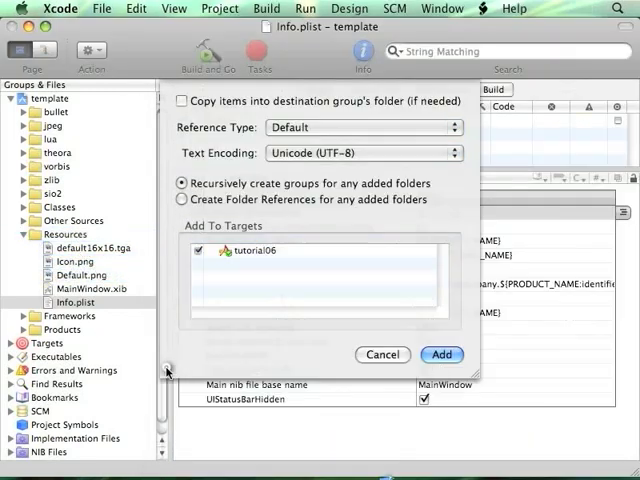
# Add tutorial06.sio2 to the Resources group and Build and Go.
pyautogui.click(441, 354)
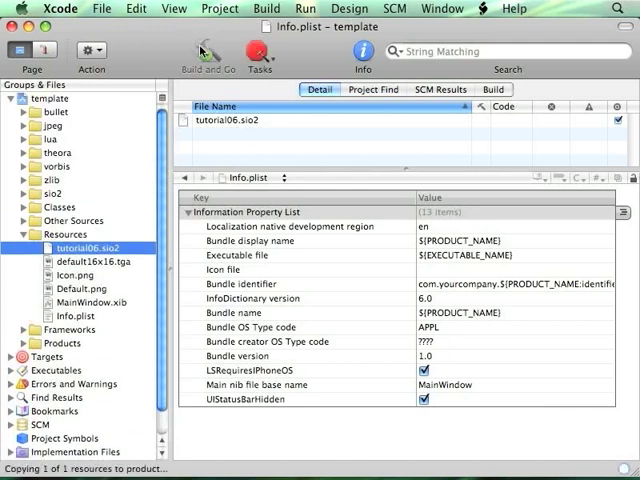
pyautogui.click(201, 50)
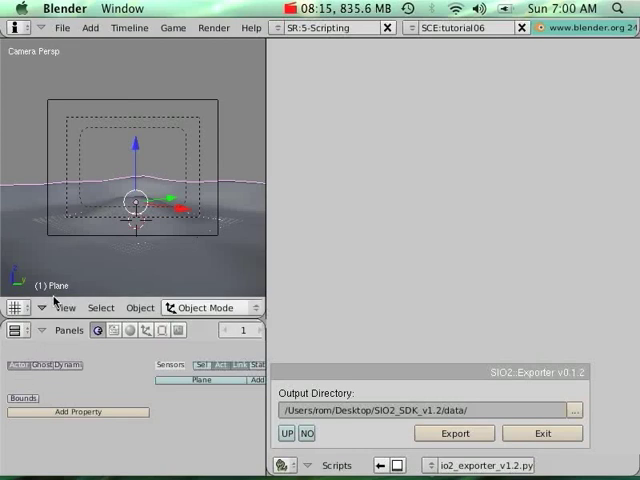
pyautogui.moveTo(106, 252)
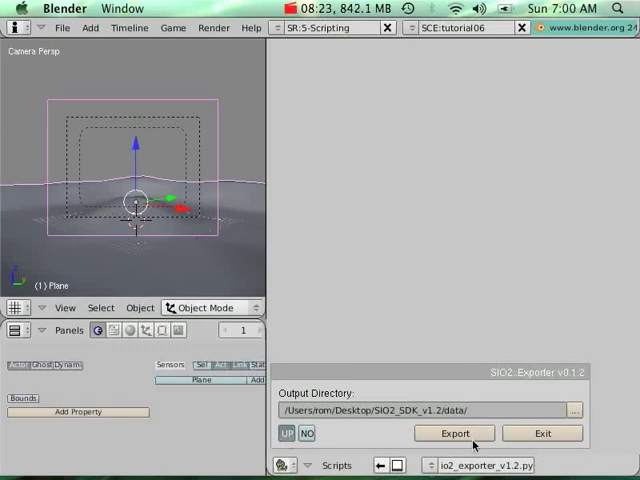
# Export the terrain scene again with the SIO2 exporter.
pyautogui.click(453, 433)
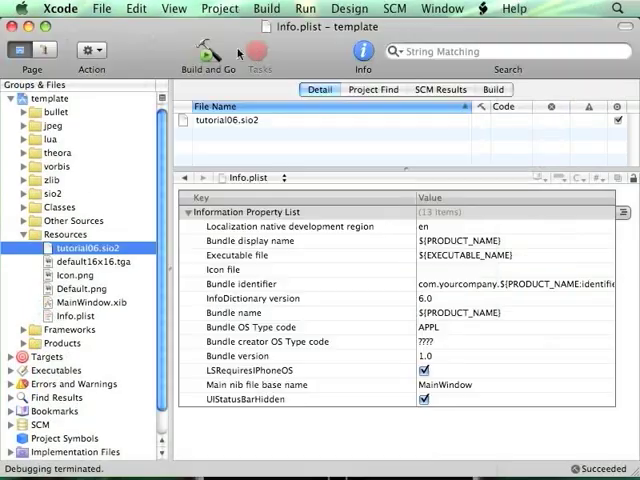
# Build and run the tutorial06 project in the iPhone Simulator.
pyautogui.click(204, 52)
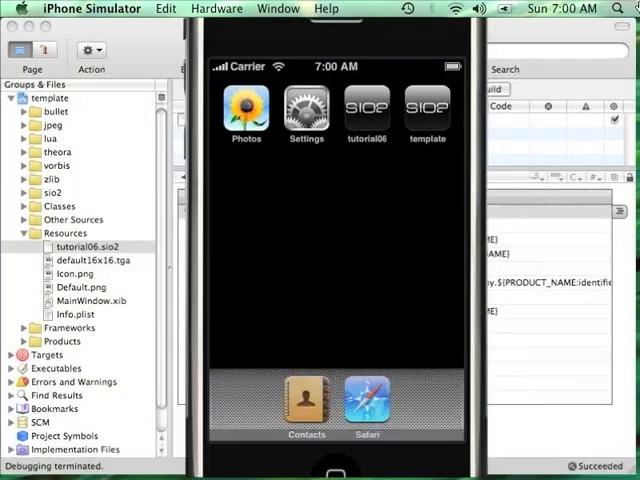
pyautogui.moveTo(370, 118)
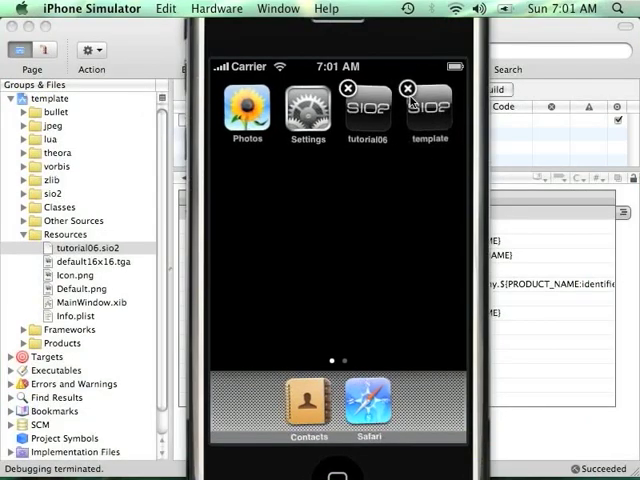
# Delete the template app from the simulator's home screen, leaving tutorial06.
pyautogui.click(407, 87)
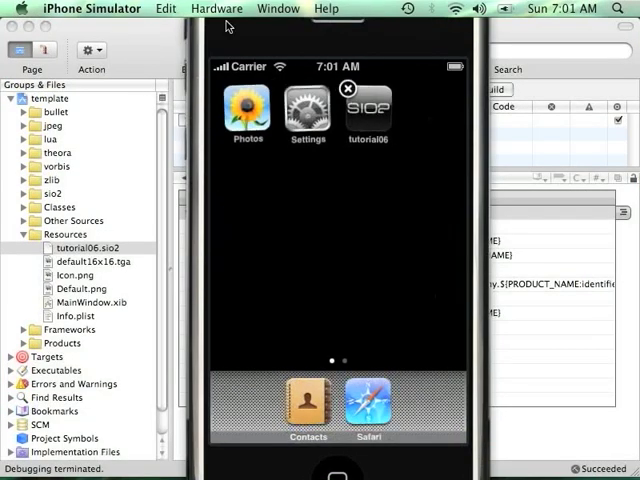
pyautogui.click(217, 8)
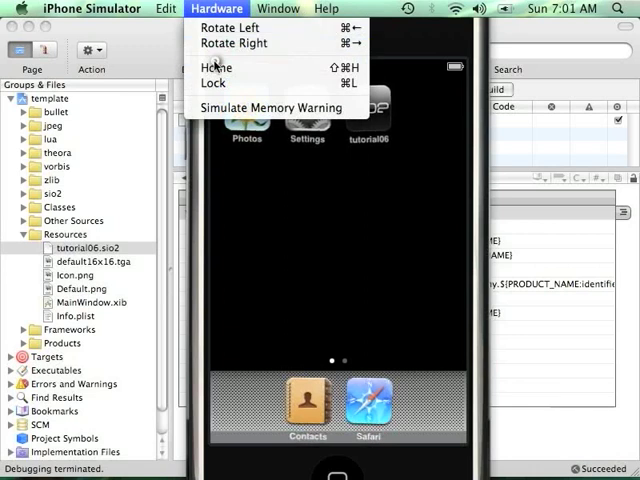